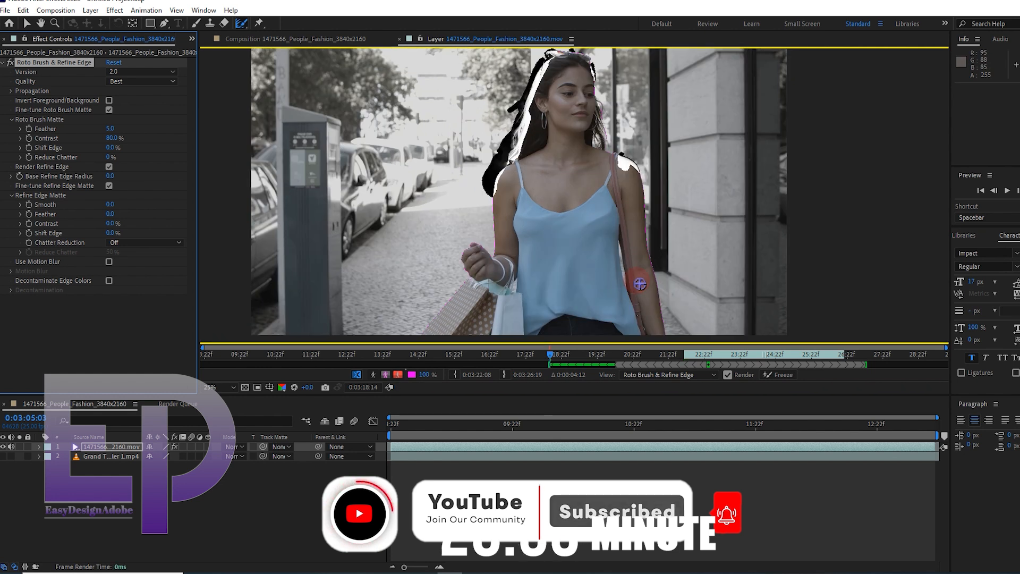
left_click(1008, 191)
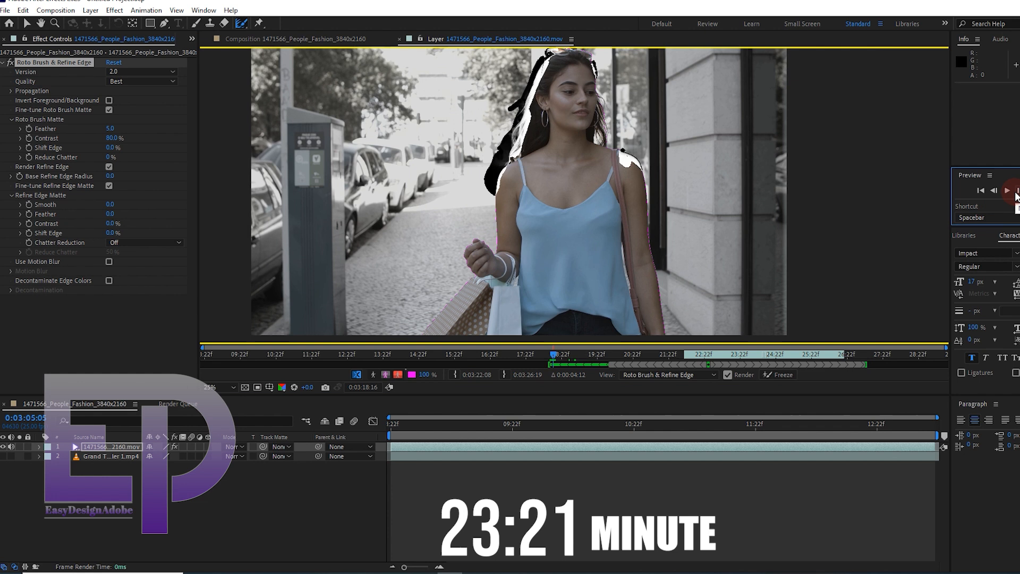